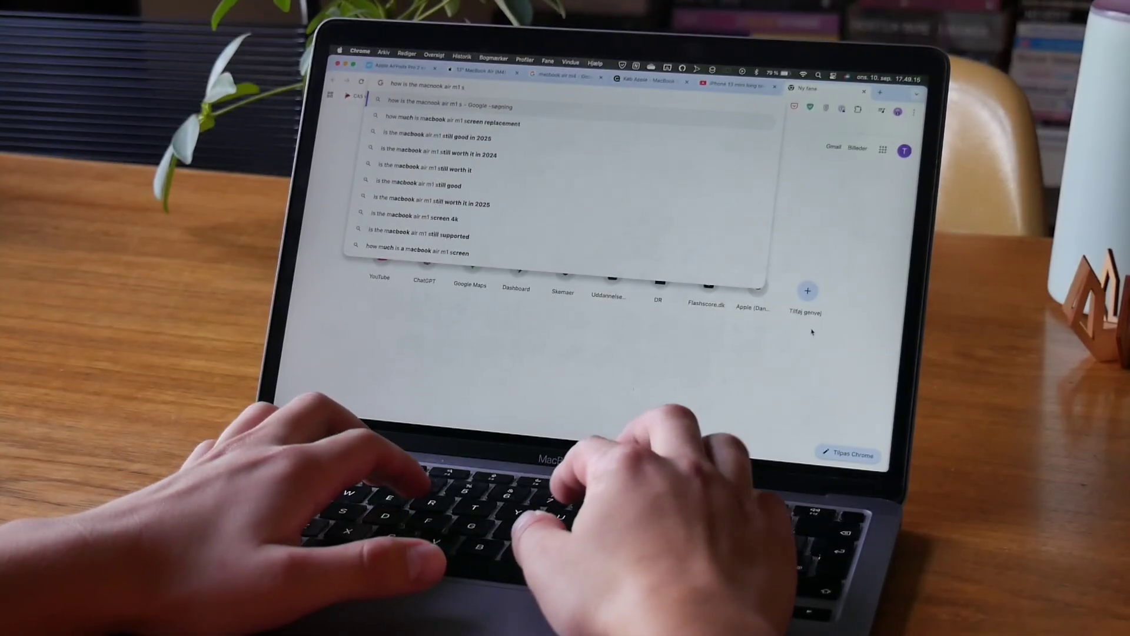
Search Chrome for whether the MacBook Air M1 is still worth it.
key("Enter")
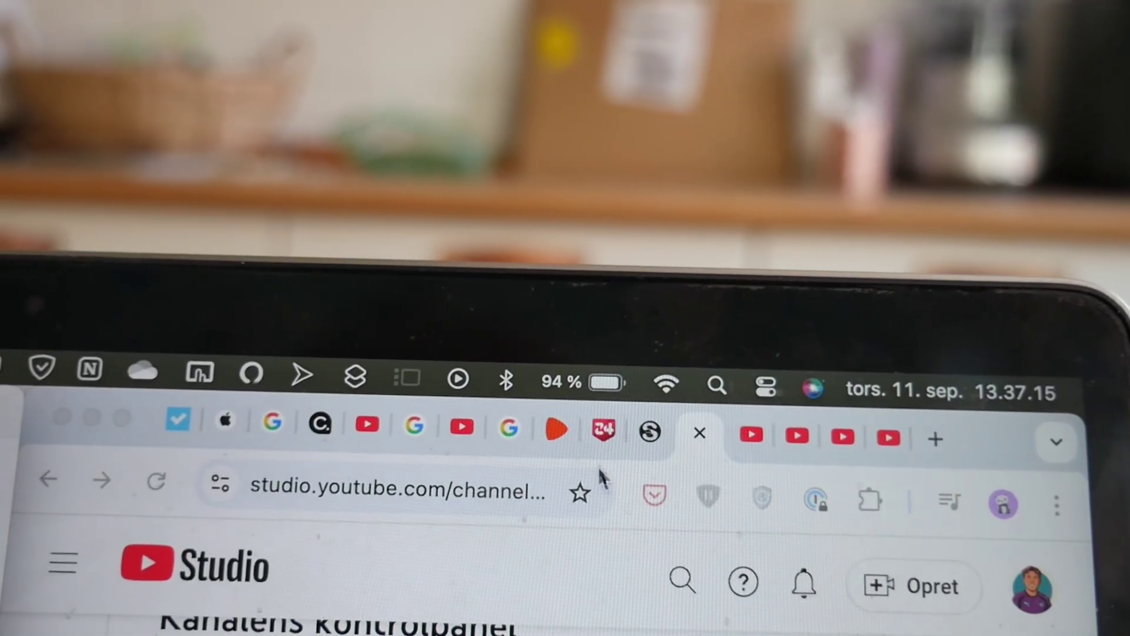
Play the iPhone 13 mini long-term review video and raise the screen brightness.
left_click(582, 381)
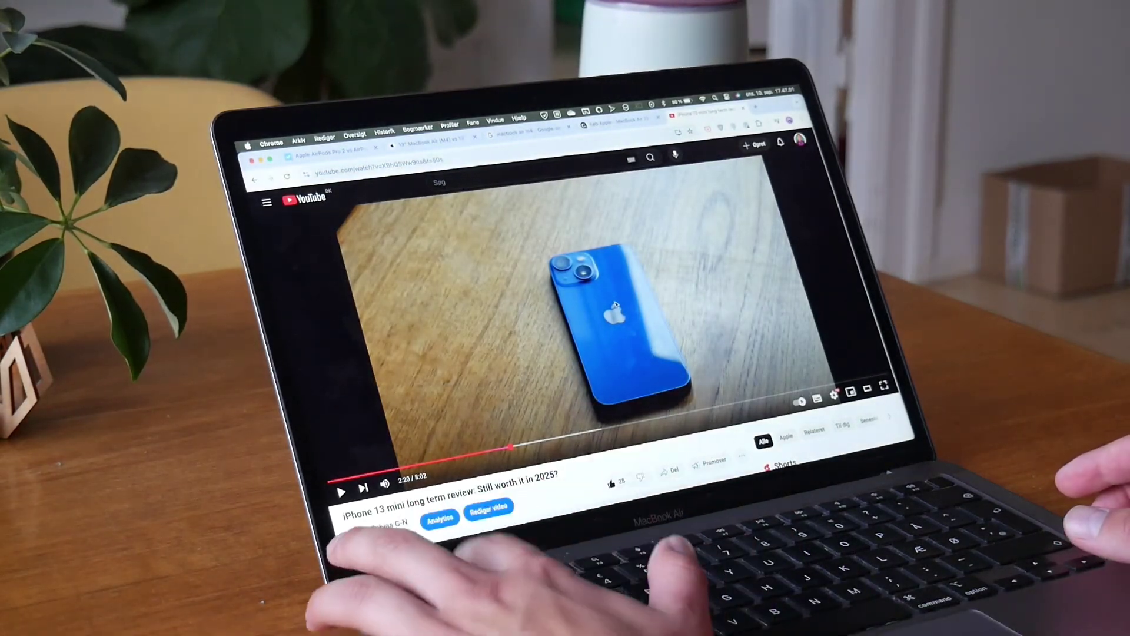
key("BrightnessUp")
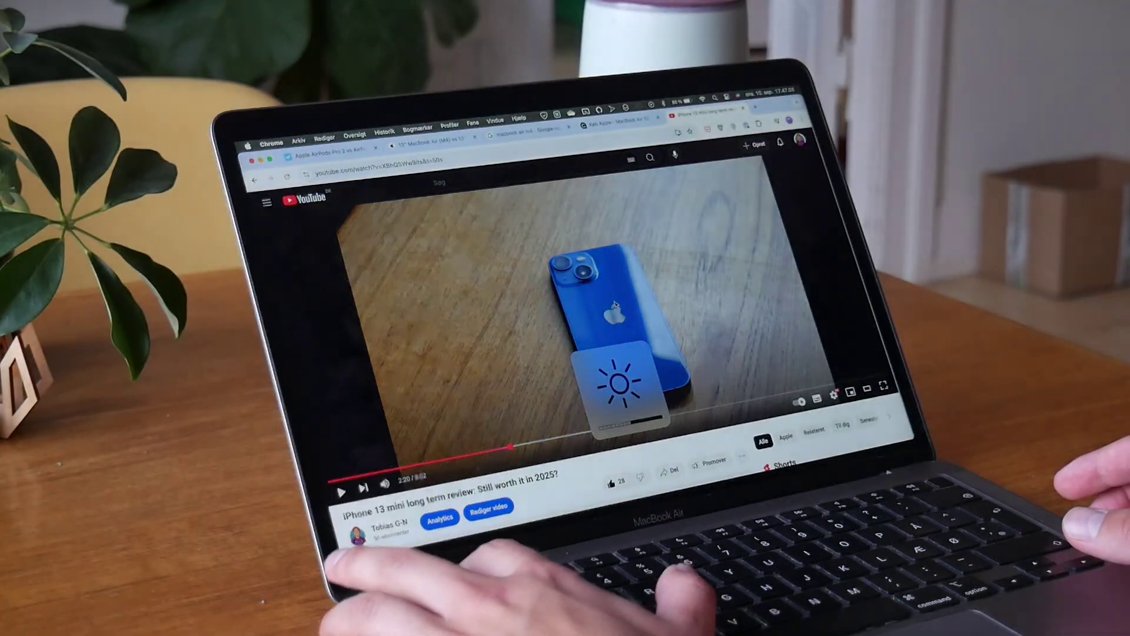